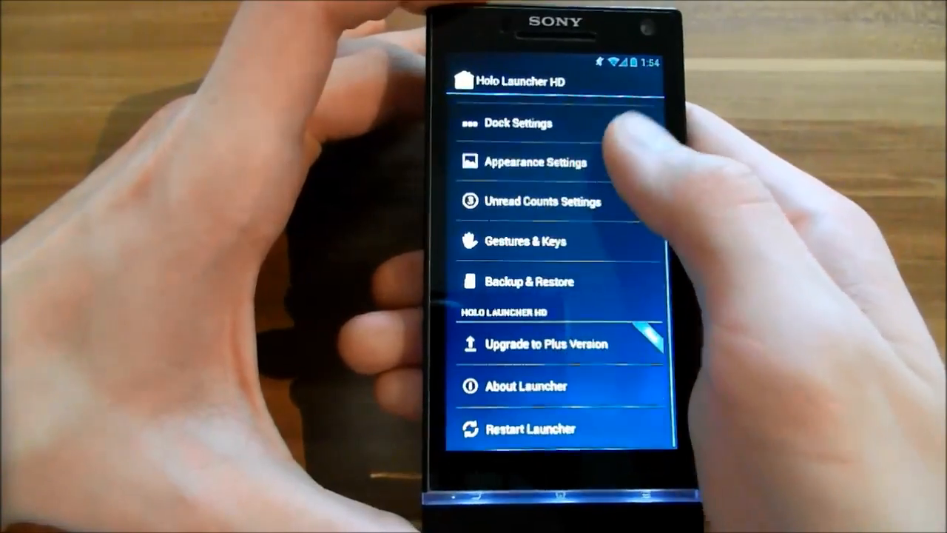
Step: Leave the Holo Launcher HD settings list and return to the home screen
{"action": "scroll", "scroll_direction": "down", "scroll_amount": 3}
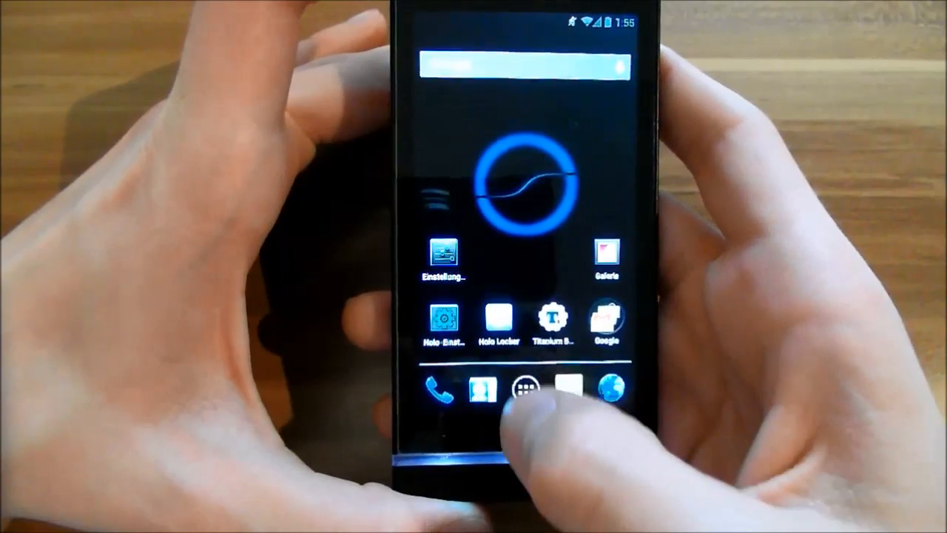
Step: Go into Settings › Interface › General showing LCD density, carrier label and RAM bar
{"action": "left_click", "coordinate": [520, 388]}
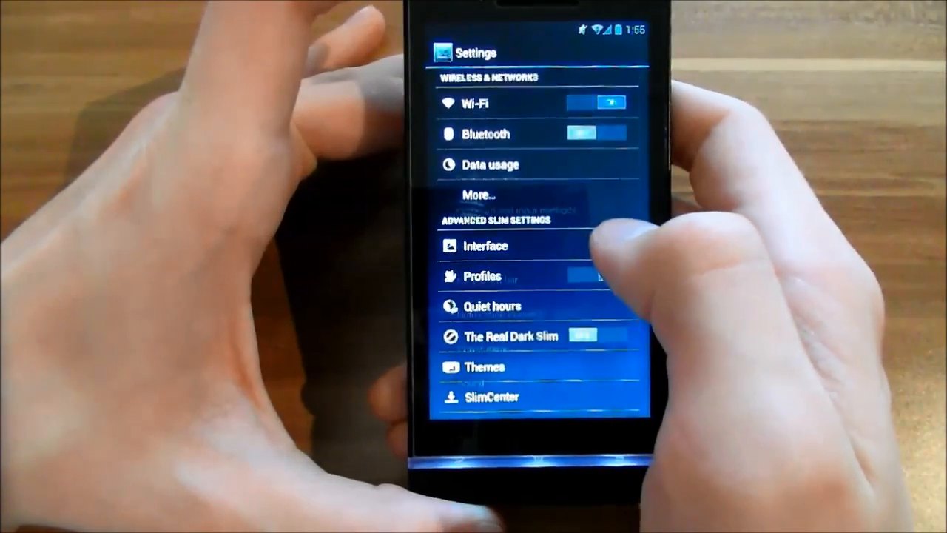
{"action": "left_click", "coordinate": [486, 245]}
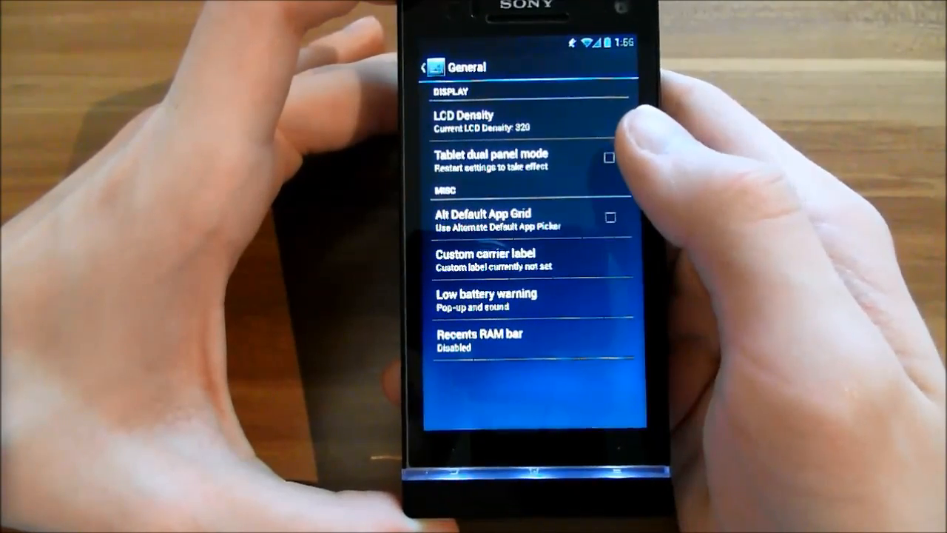
Step: Review the Keyboard and input methods options, then return to the Interface list
{"action": "left_click", "coordinate": [423, 68]}
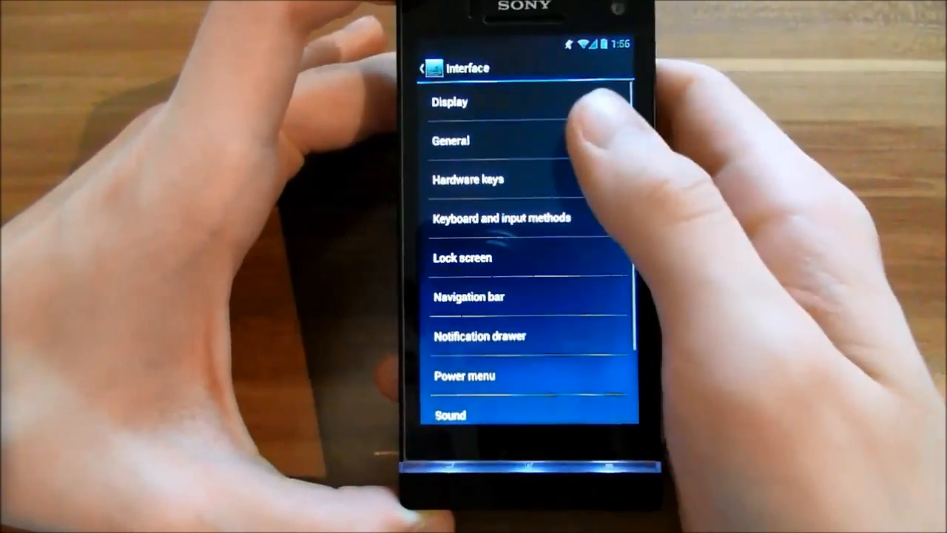
{"action": "left_click", "coordinate": [467, 179]}
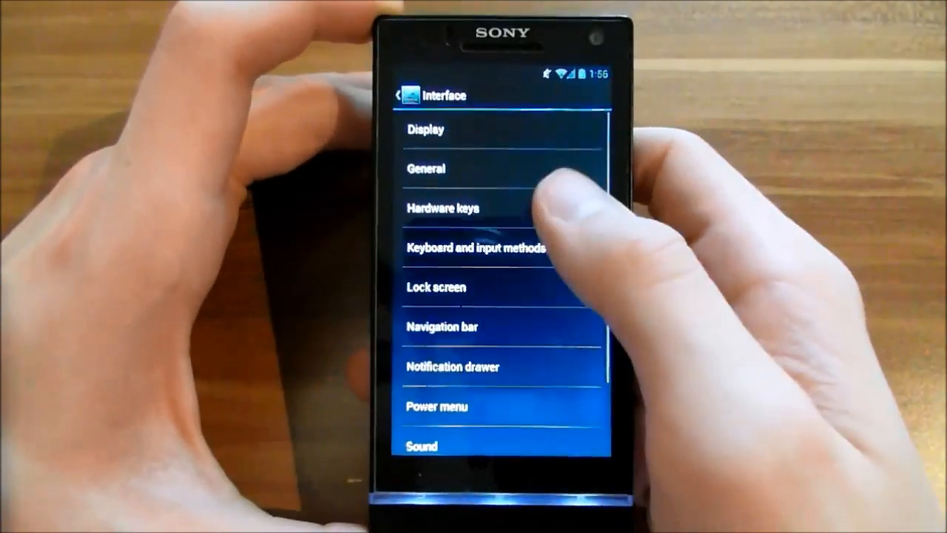
{"action": "left_click", "coordinate": [474, 249]}
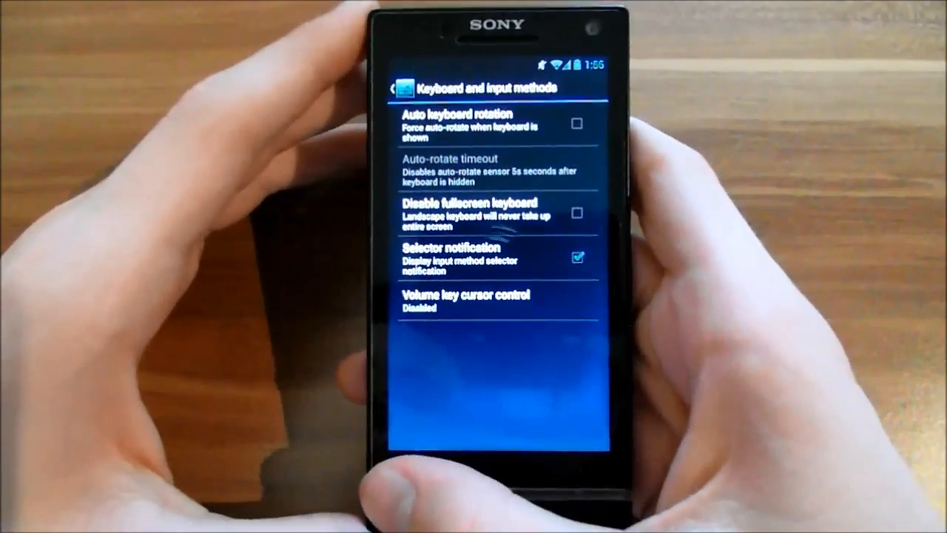
{"action": "left_click", "coordinate": [398, 85]}
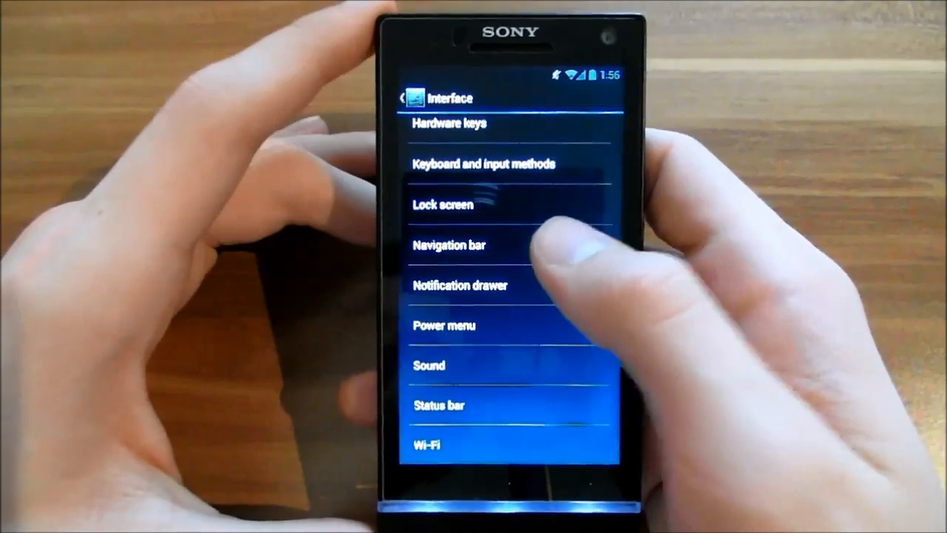
Step: Review the Power menu options (reboot, airplane mode, screenshot) and return to the Interface list
{"action": "left_click", "coordinate": [448, 246]}
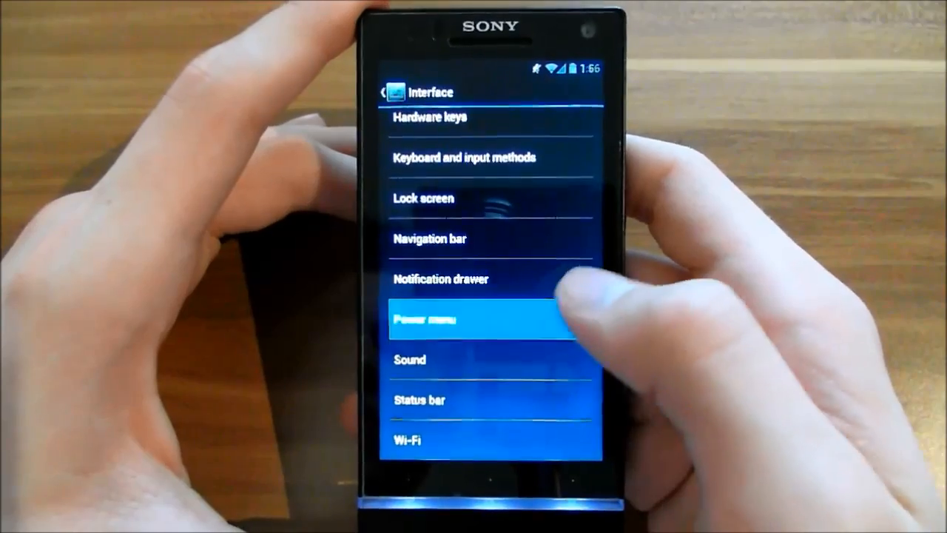
{"action": "left_click", "coordinate": [489, 319]}
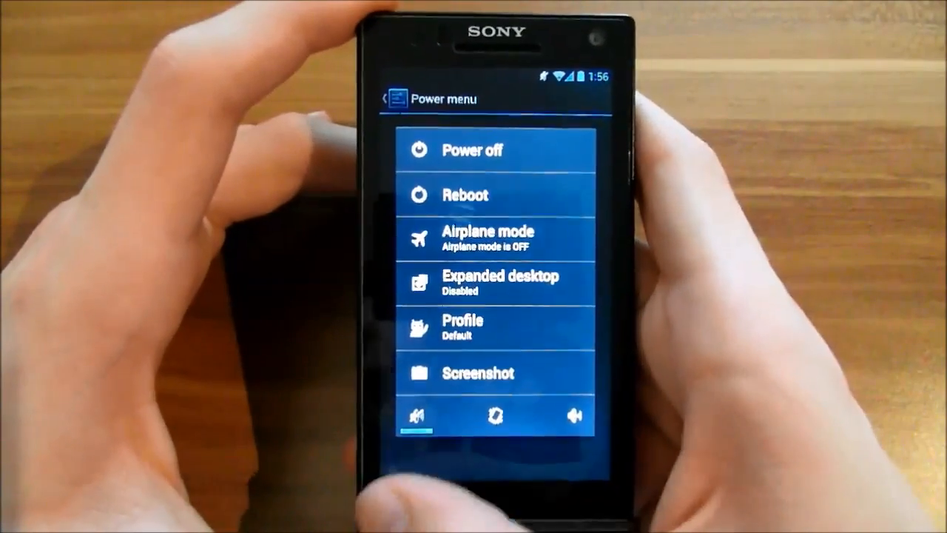
{"action": "left_click", "coordinate": [391, 98]}
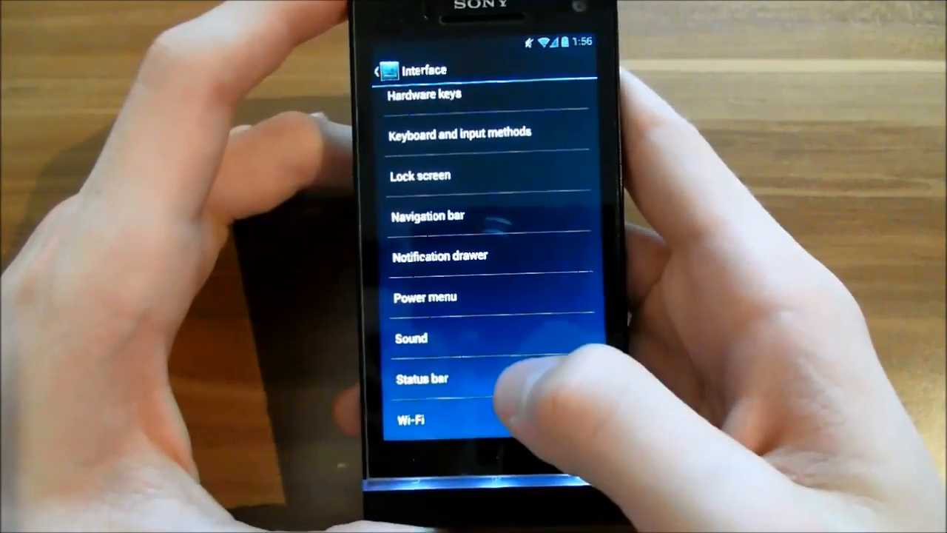
Step: View the Quiet hours page and return to the main settings list
{"action": "left_click", "coordinate": [379, 71]}
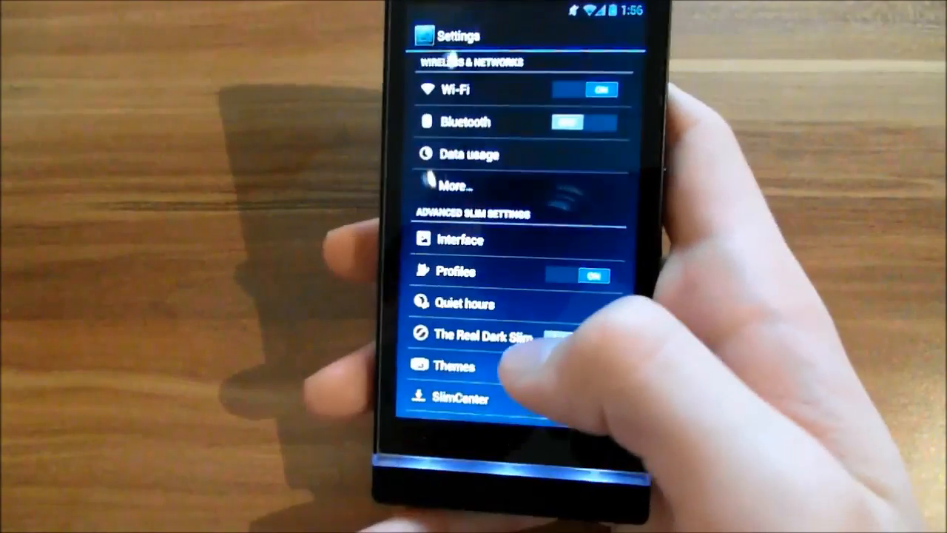
{"action": "left_click", "coordinate": [465, 303]}
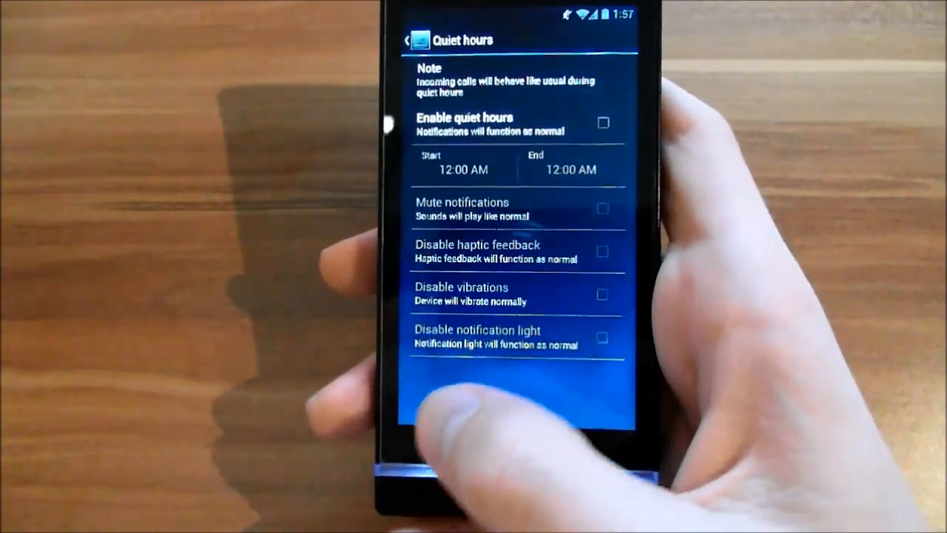
{"action": "left_click", "coordinate": [405, 38]}
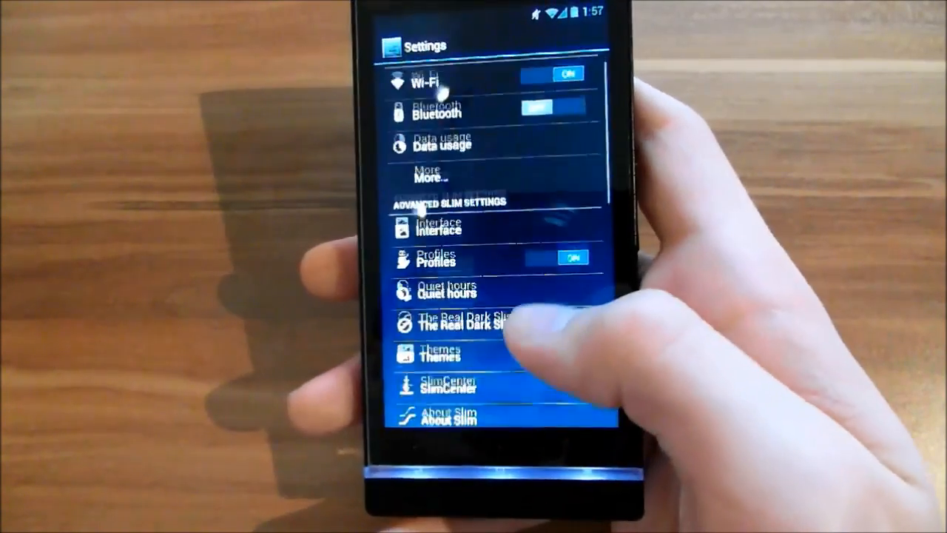
Step: Switch on The Real Dark Slim theme in the main settings list
{"action": "left_click", "coordinate": [441, 355]}
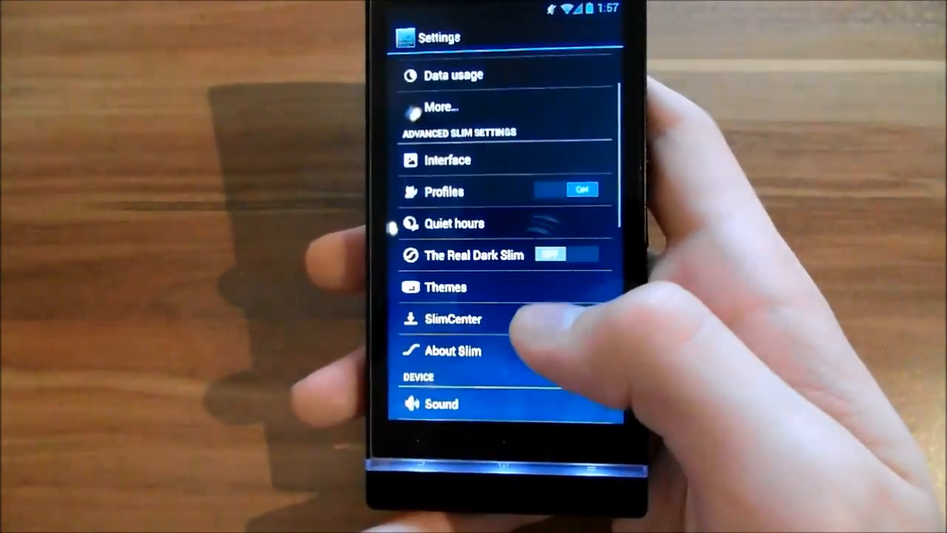
{"action": "left_click", "coordinate": [453, 319]}
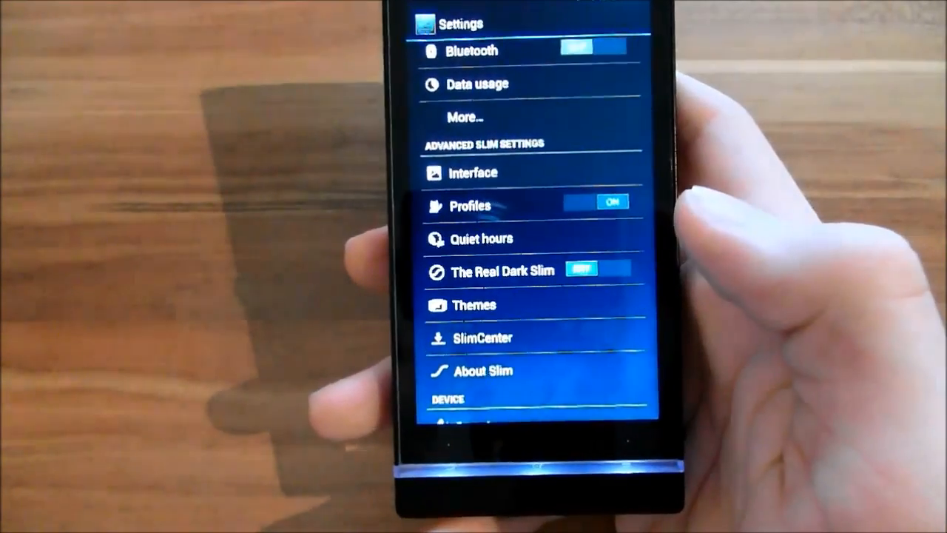
{"action": "scroll", "scroll_direction": "down", "scroll_amount": 3}
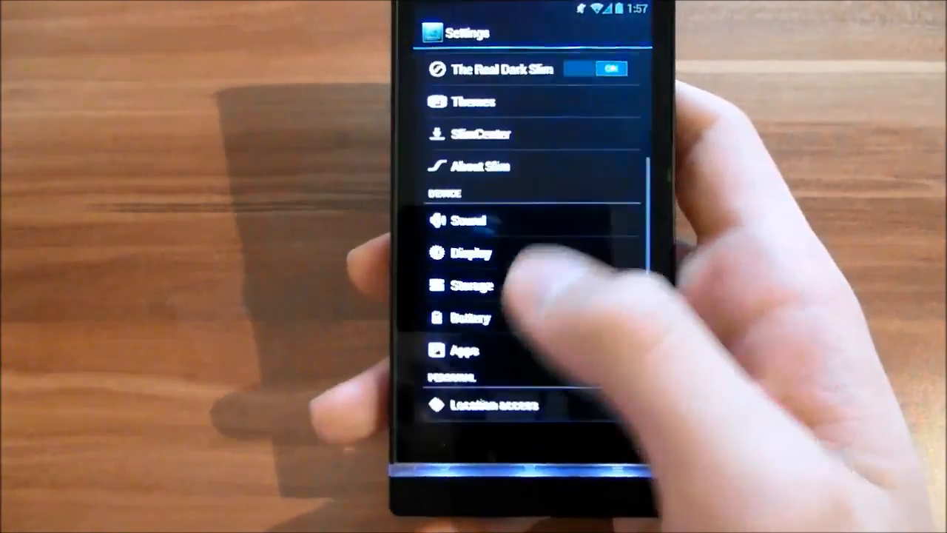
{"action": "scroll", "scroll_direction": "down", "scroll_amount": 3}
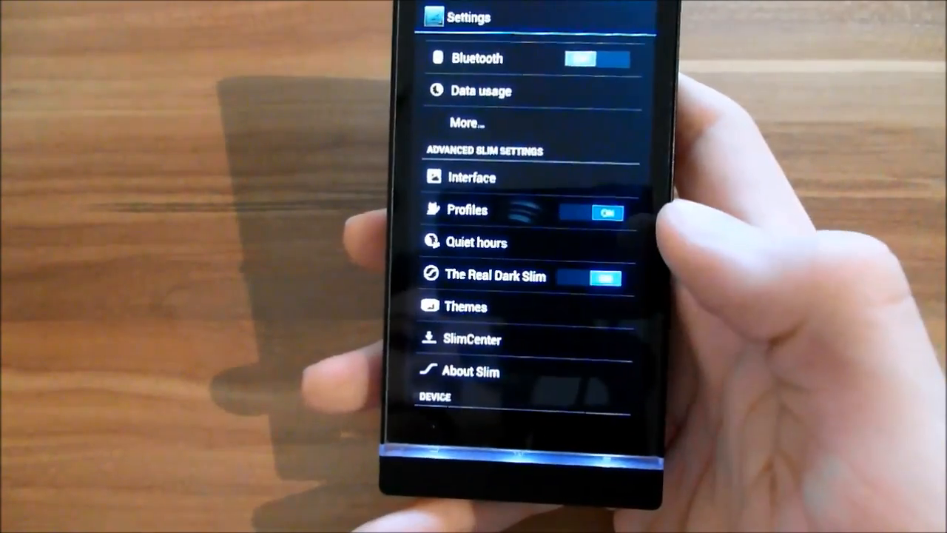
Step: Unlock Developer options via About phone's Build number and enable Android USB debugging
{"action": "scroll", "scroll_direction": "down", "scroll_amount": 3}
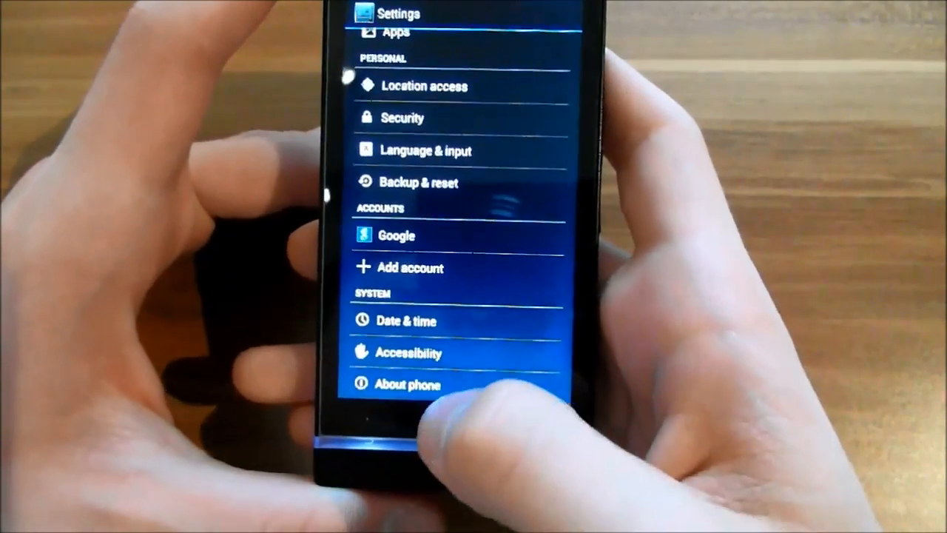
{"action": "left_click", "coordinate": [407, 385]}
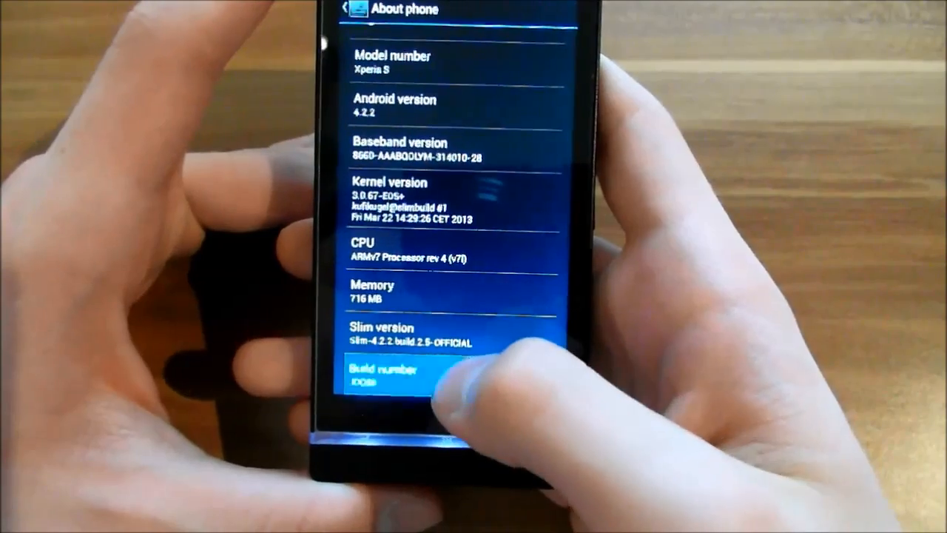
{"action": "left_click", "coordinate": [382, 376]}
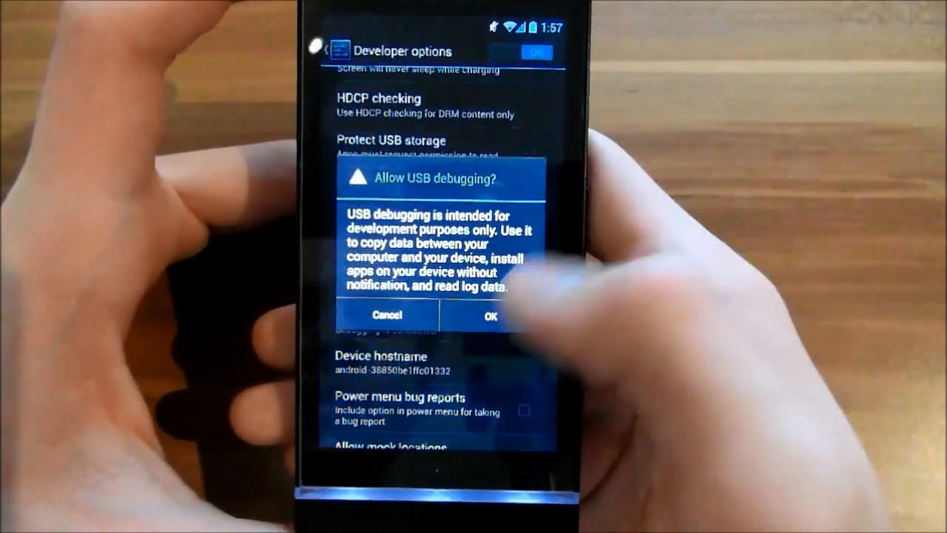
{"action": "left_click", "coordinate": [491, 315]}
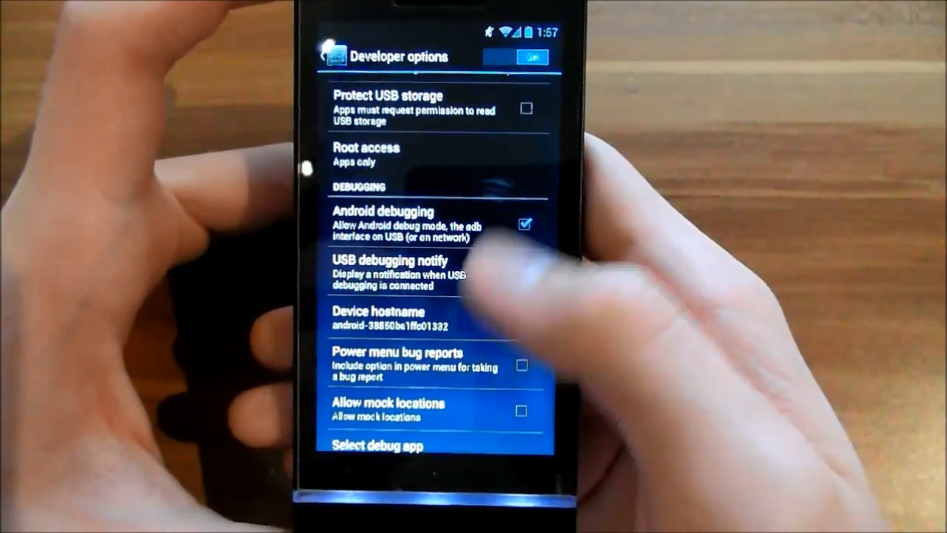
{"action": "scroll", "scroll_direction": "down", "scroll_amount": 3}
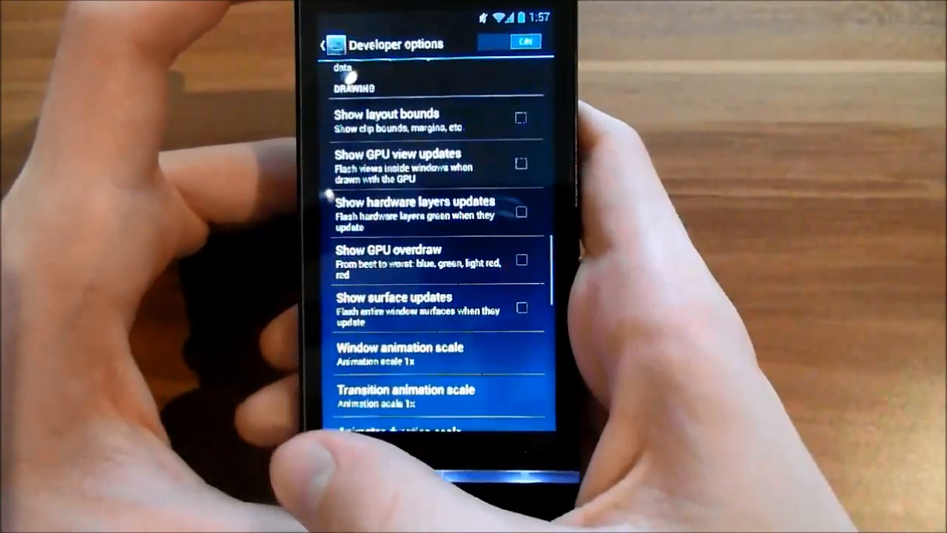
Step: Return home and launch the Clock app from the app drawer, stopwatch at 0'00
{"action": "left_click", "coordinate": [330, 43]}
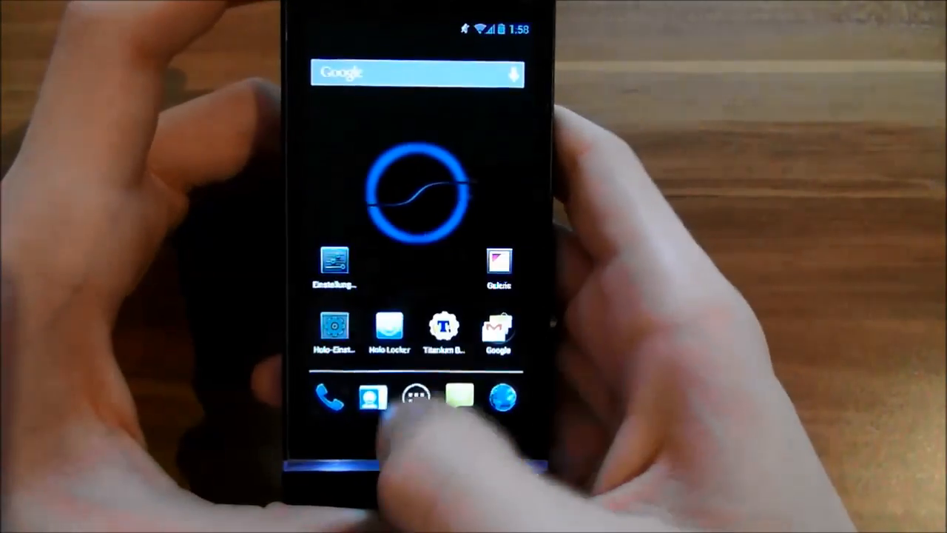
{"action": "left_click", "coordinate": [414, 397]}
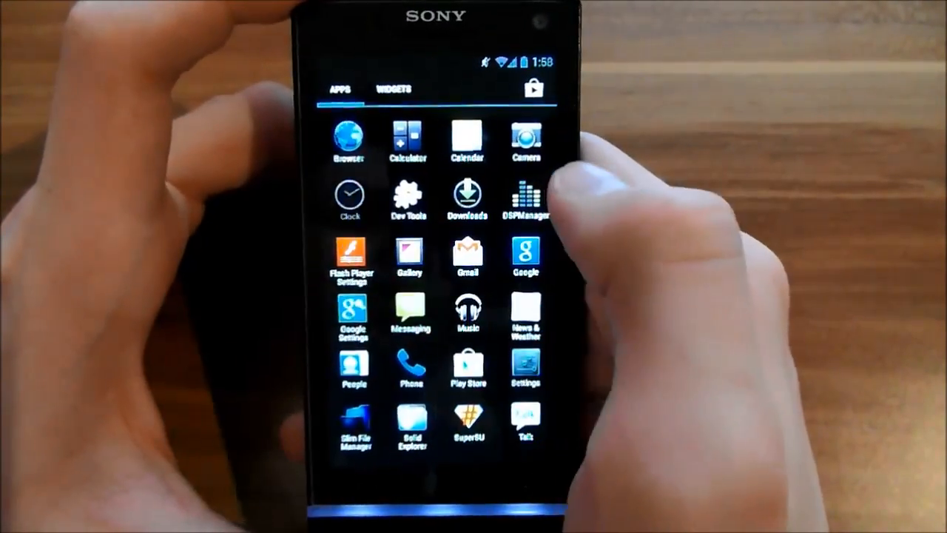
{"action": "left_click", "coordinate": [349, 198]}
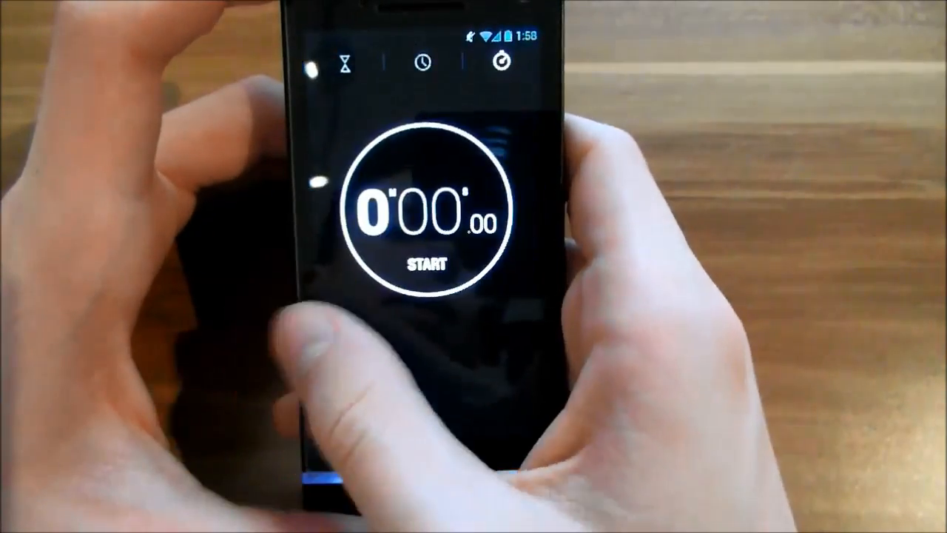